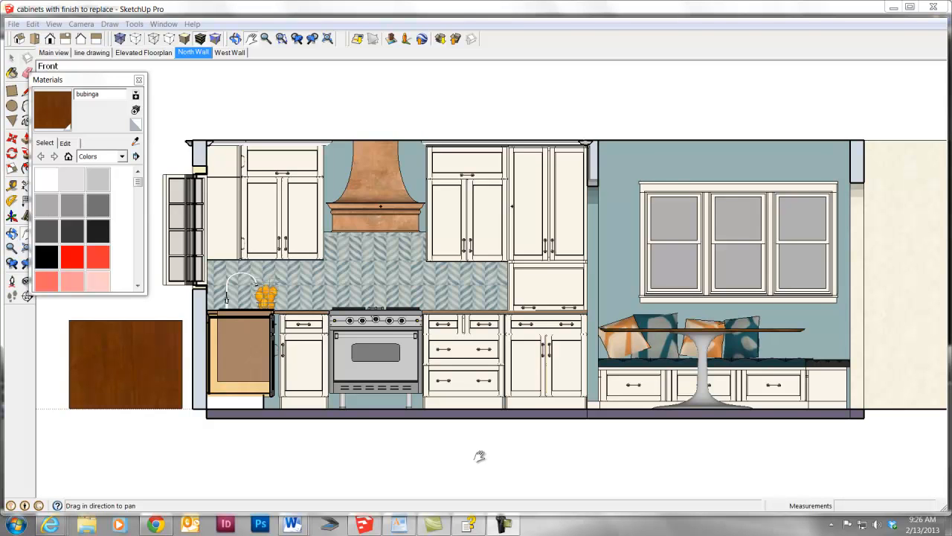
{"action": "mouse_move", "coordinate": [424, 309]}
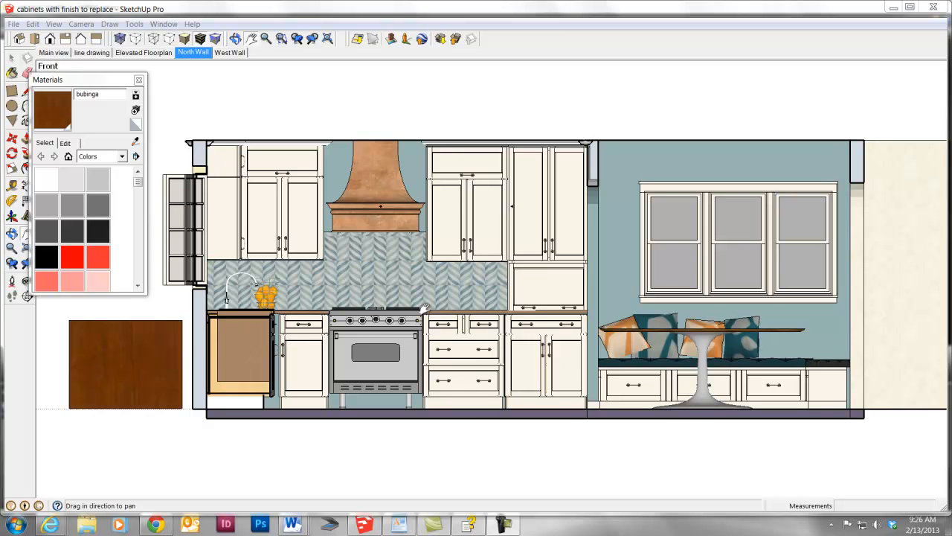
{"action": "mouse_move", "coordinate": [357, 258]}
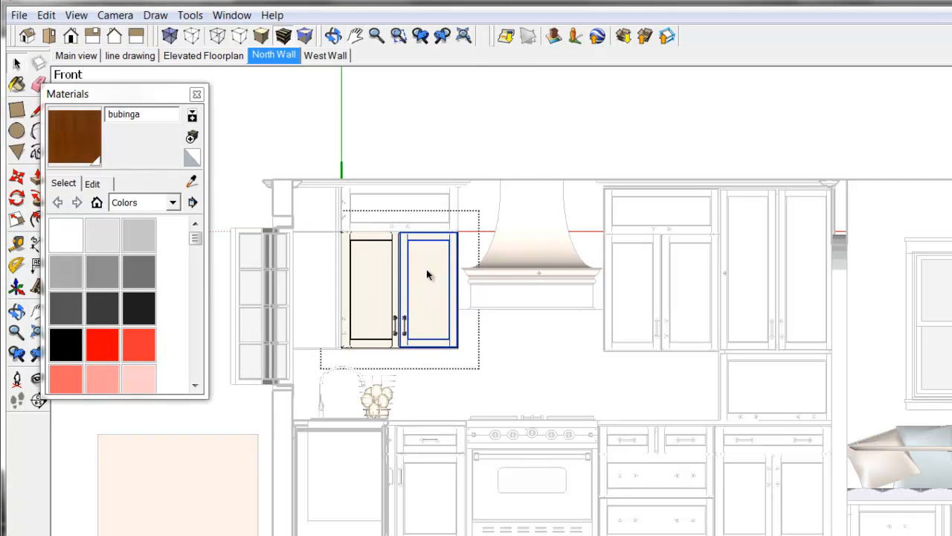
Paint the upper cabinet door panel, top rails and side stile in bubinga
{"action": "left_click", "coordinate": [428, 286]}
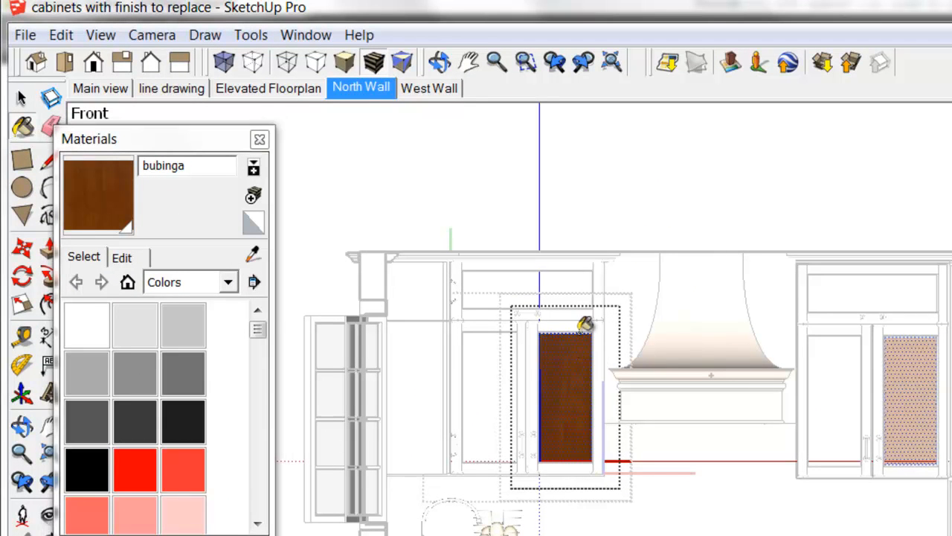
{"action": "left_click", "coordinate": [561, 331]}
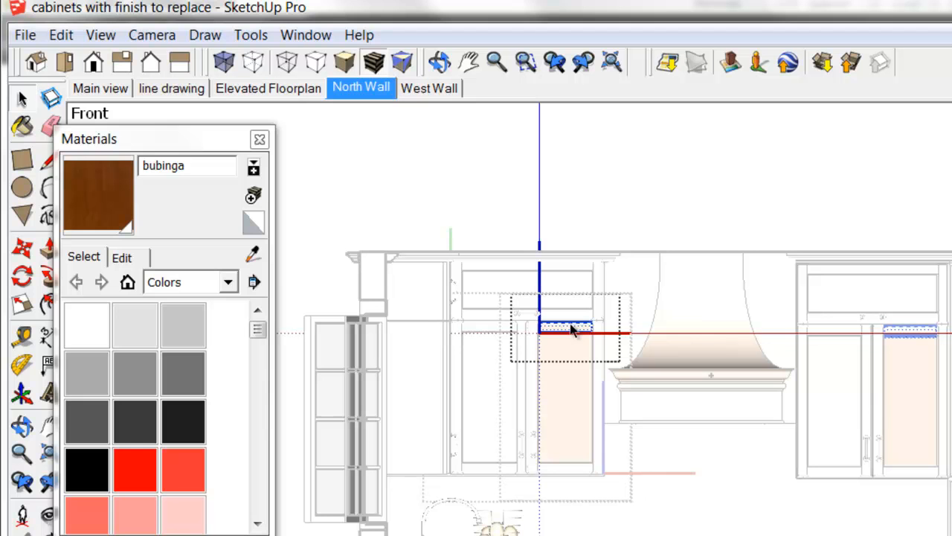
{"action": "mouse_move", "coordinate": [579, 322]}
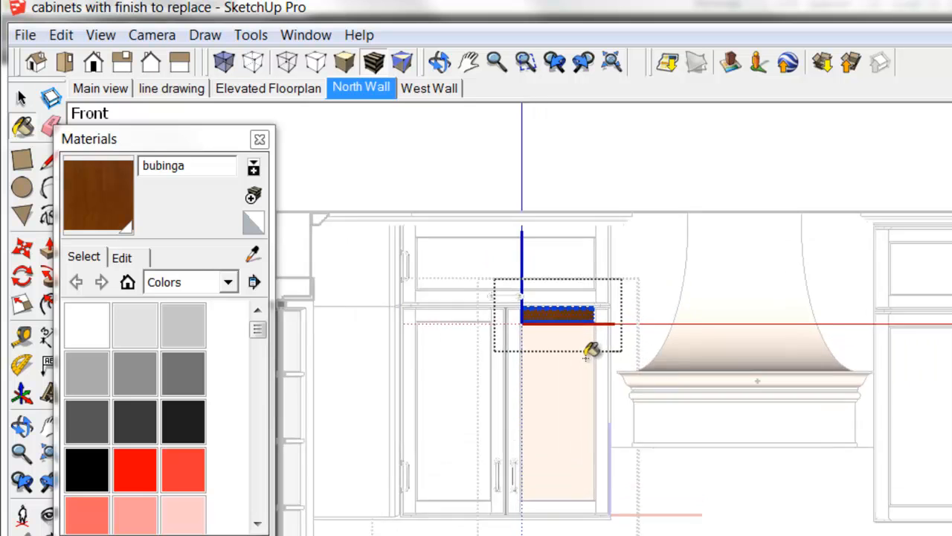
{"action": "left_click", "coordinate": [590, 351]}
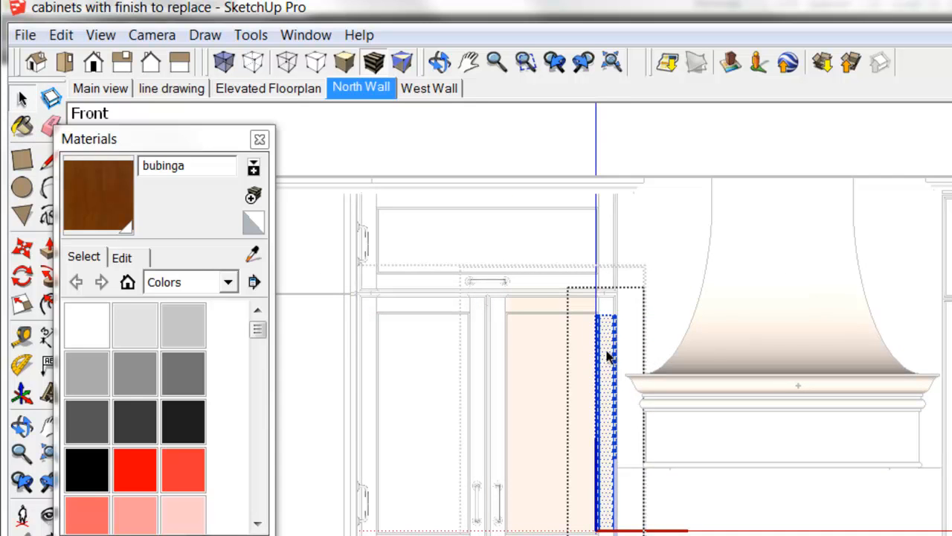
{"action": "left_click", "coordinate": [607, 350]}
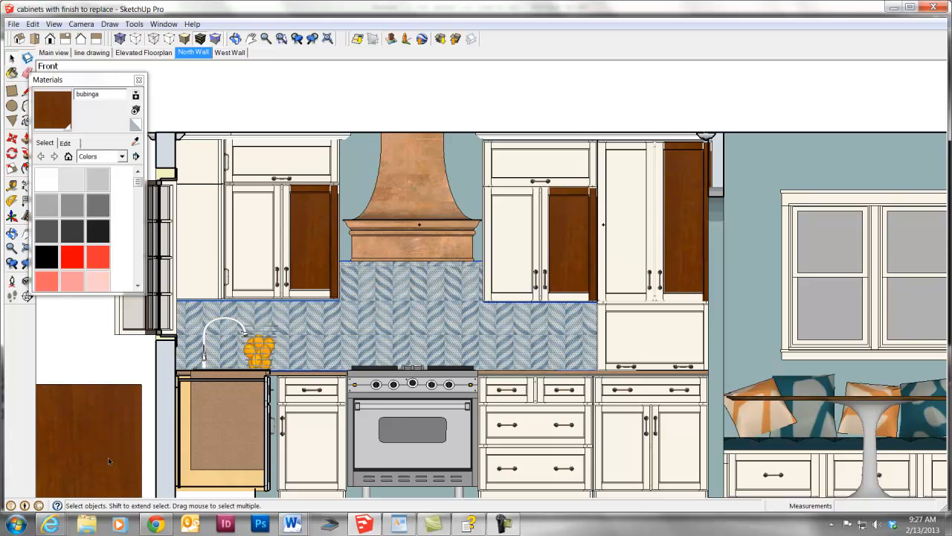
{"action": "mouse_move", "coordinate": [101, 427]}
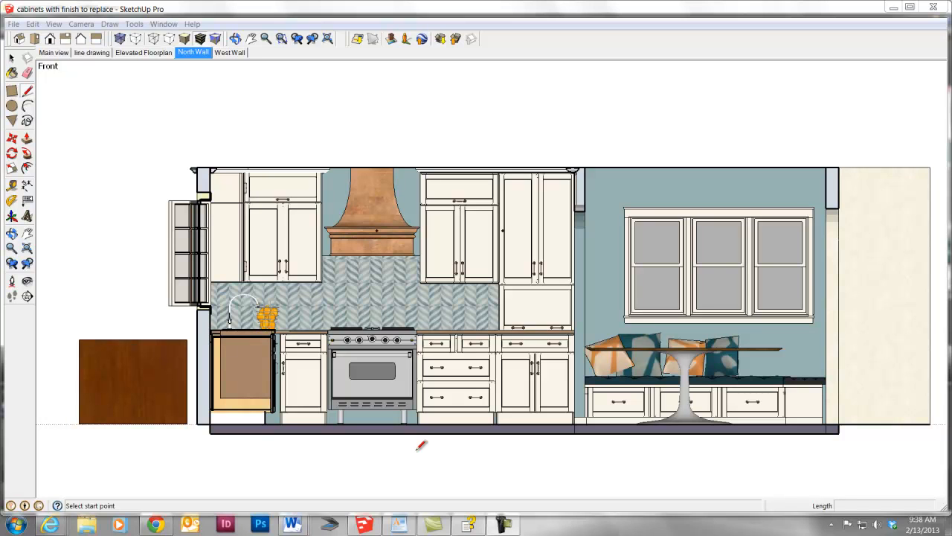
{"action": "mouse_move", "coordinate": [482, 270]}
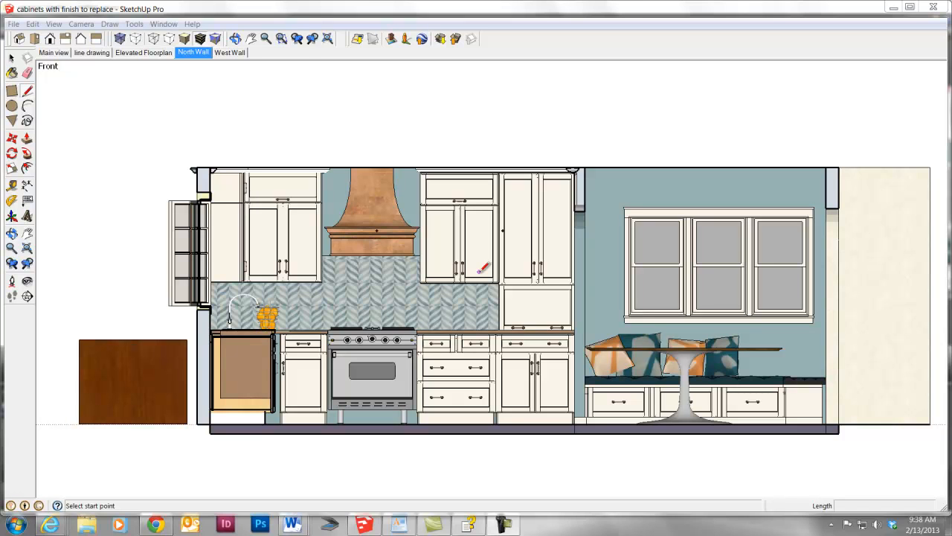
{"action": "mouse_move", "coordinate": [229, 117]}
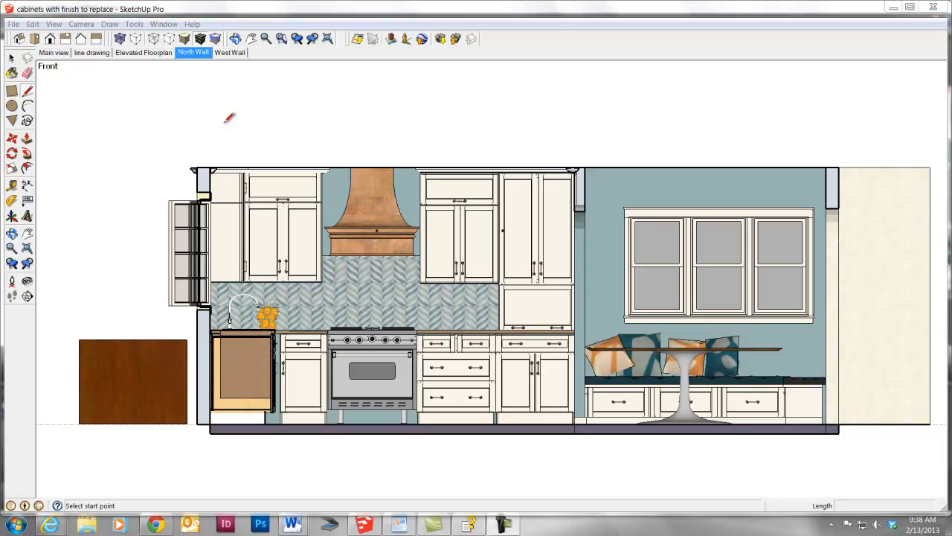
{"action": "mouse_move", "coordinate": [218, 25]}
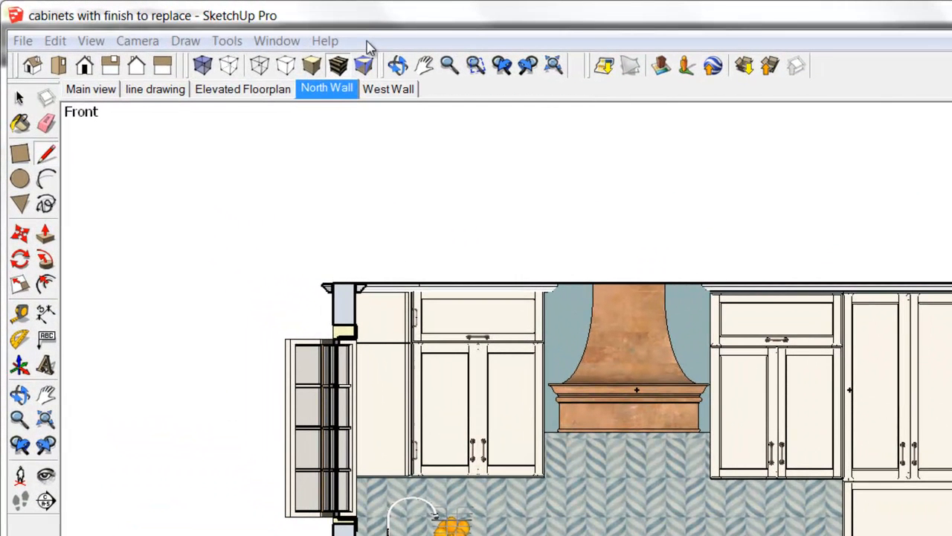
{"action": "mouse_move", "coordinate": [231, 48]}
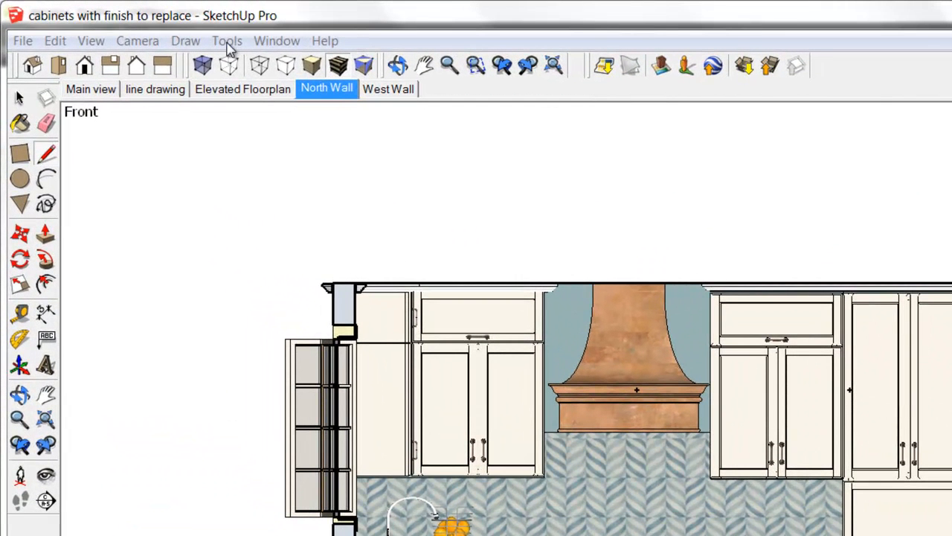
Launch Material Replacer from the Tools menu
{"action": "left_click", "coordinate": [226, 40]}
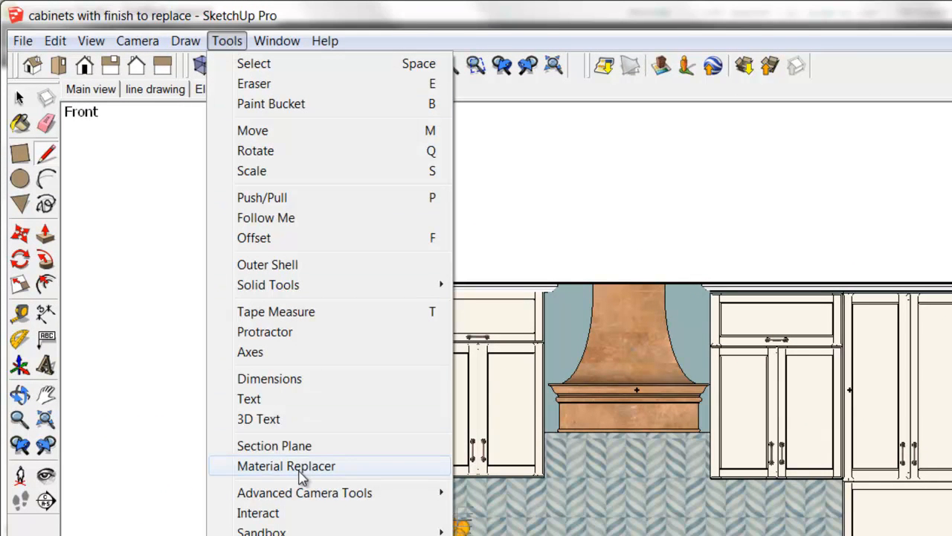
{"action": "mouse_move", "coordinate": [303, 476]}
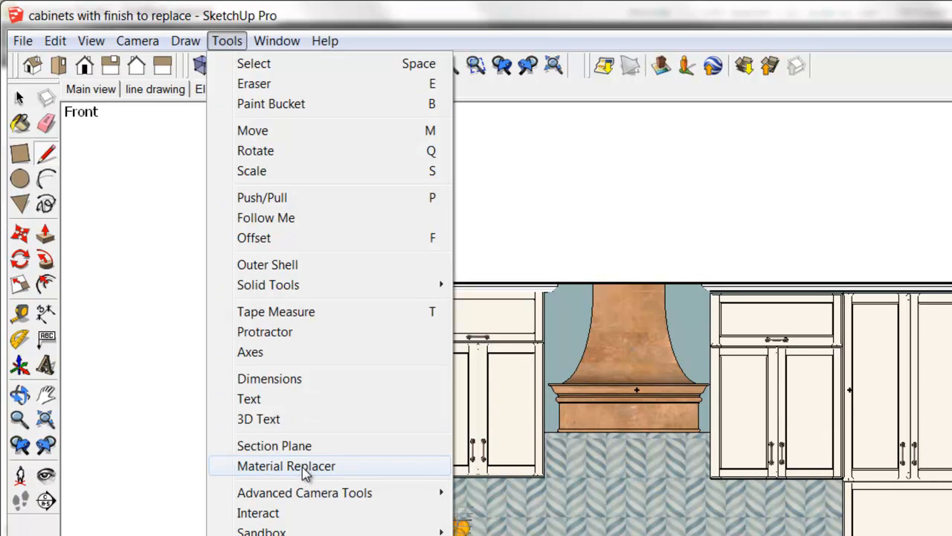
{"action": "left_click", "coordinate": [286, 466]}
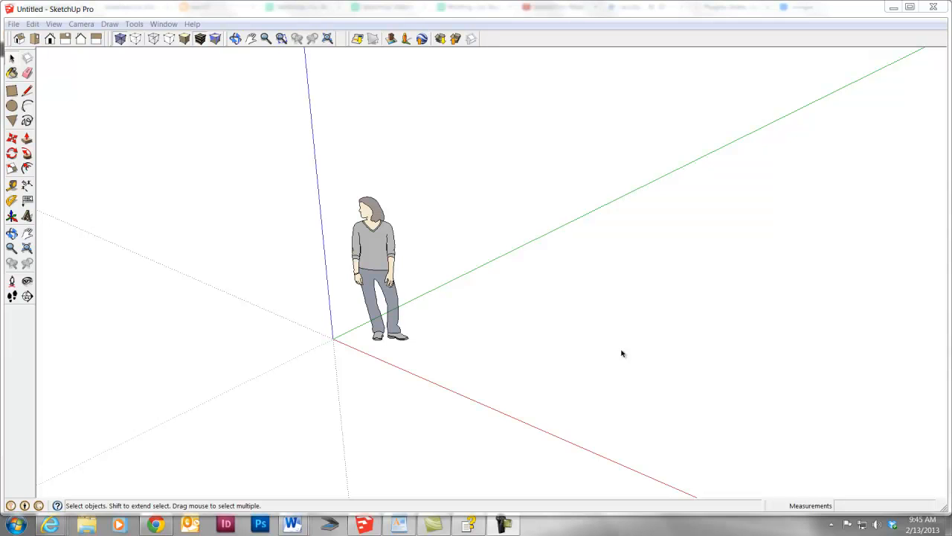
{"action": "mouse_move", "coordinate": [132, 135]}
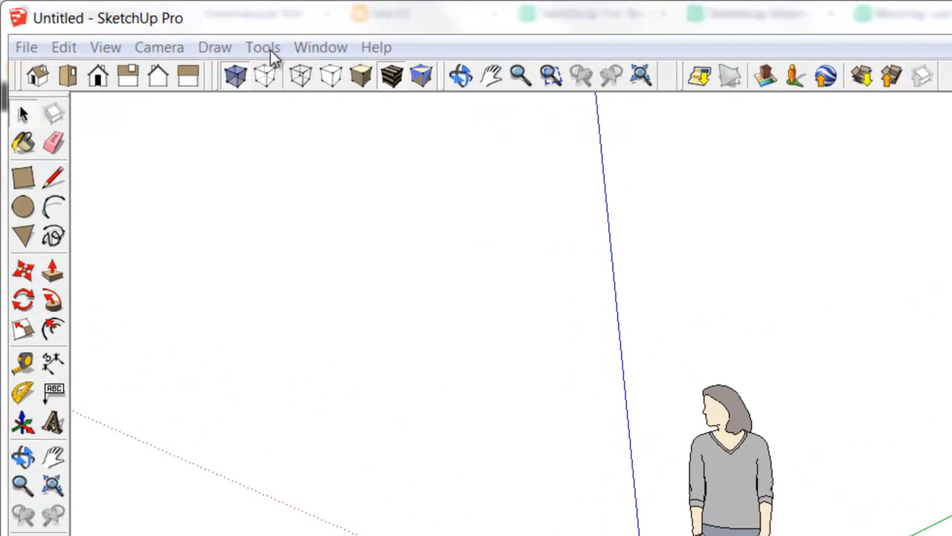
Check the Tools menu before switching to the browser
{"action": "left_click", "coordinate": [263, 47]}
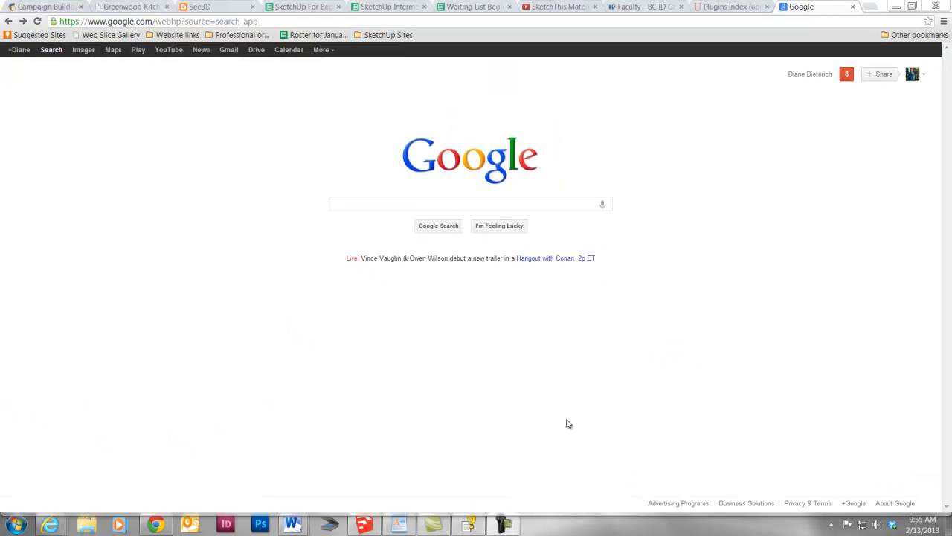
{"action": "mouse_move", "coordinate": [516, 416]}
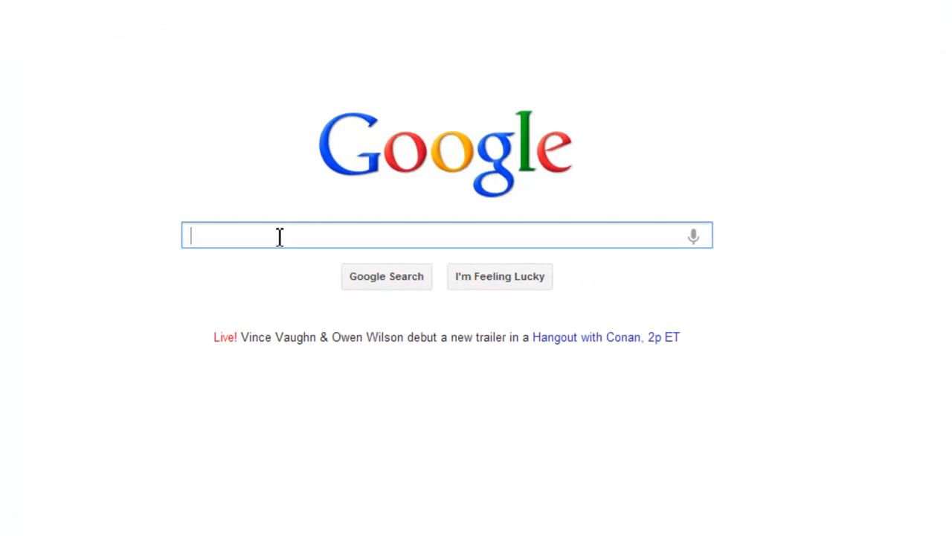
Search Google for sketchucation and go to the Home - SketchUcation result
{"action": "type", "text": "sketc"}
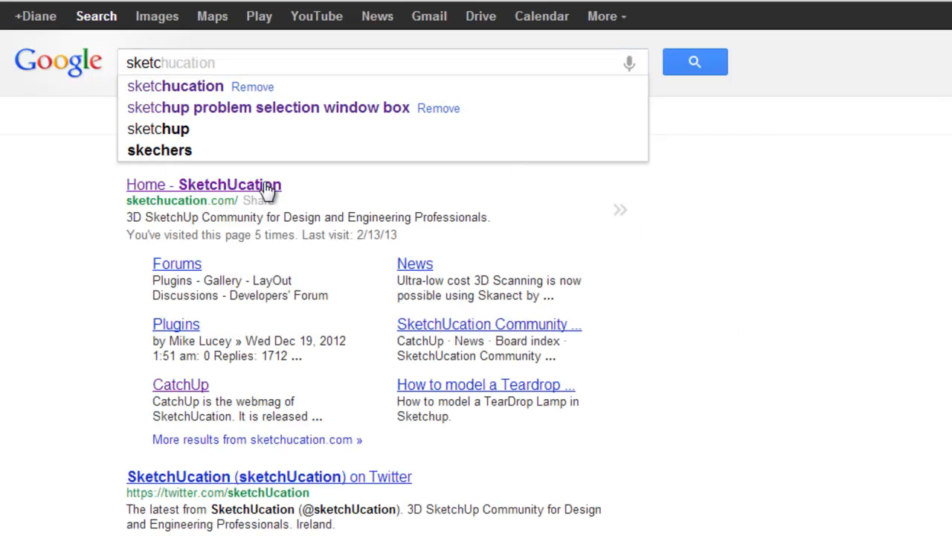
{"action": "left_click", "coordinate": [204, 184]}
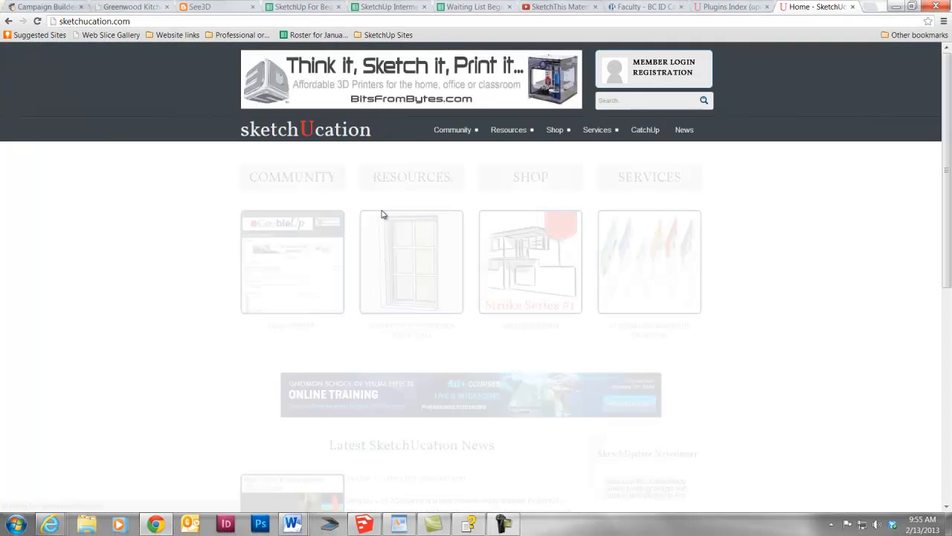
Reveal the Resources menu with its SketchUp Resources, Plugins and Tutorials entries
{"action": "left_click", "coordinate": [508, 130]}
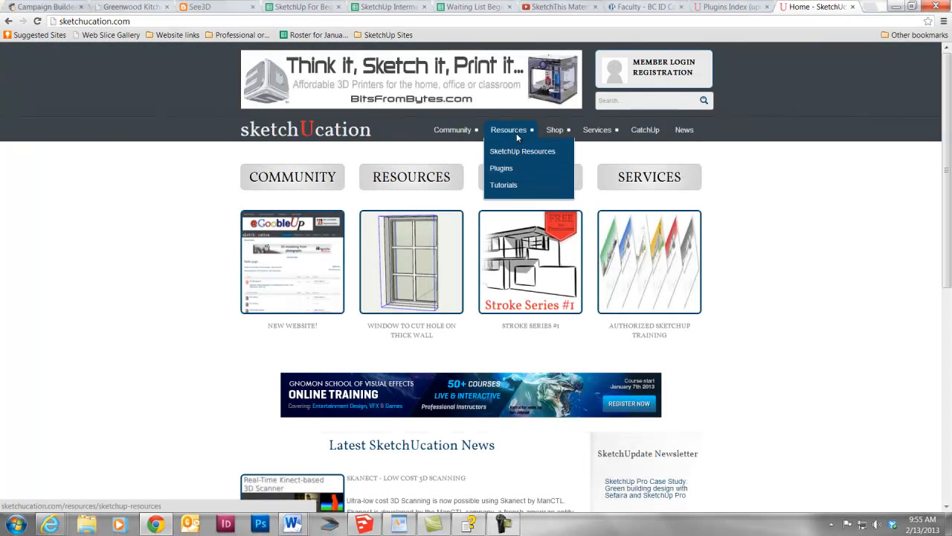
{"action": "mouse_move", "coordinate": [504, 185]}
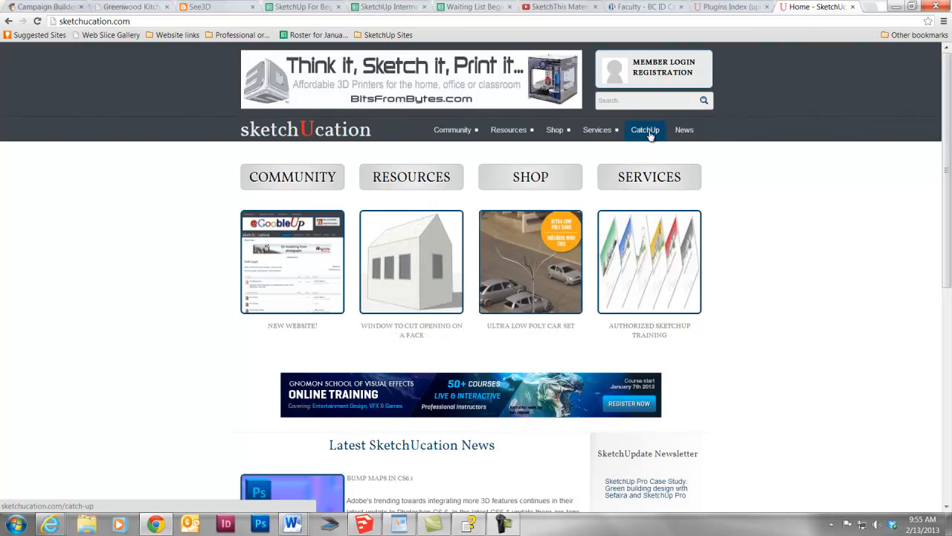
{"action": "mouse_move", "coordinate": [677, 84]}
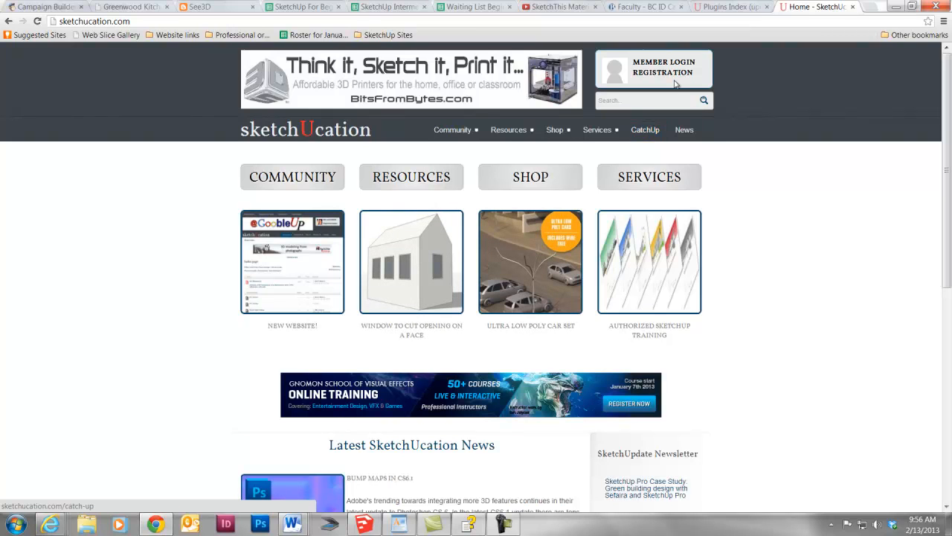
{"action": "left_click", "coordinate": [664, 67]}
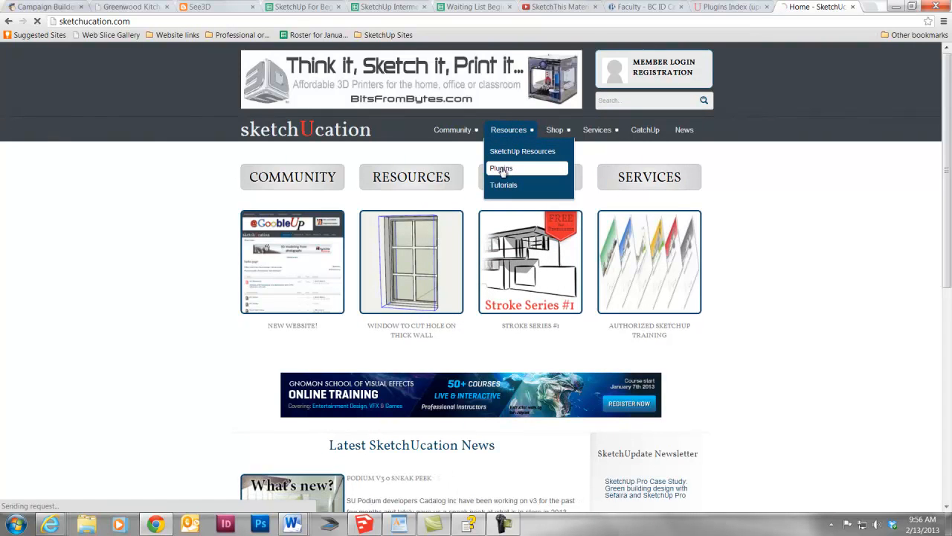
From the Plugins Index, show thomthom's plugins and go to Material Replacer (1.1.0)
{"action": "left_click", "coordinate": [501, 167]}
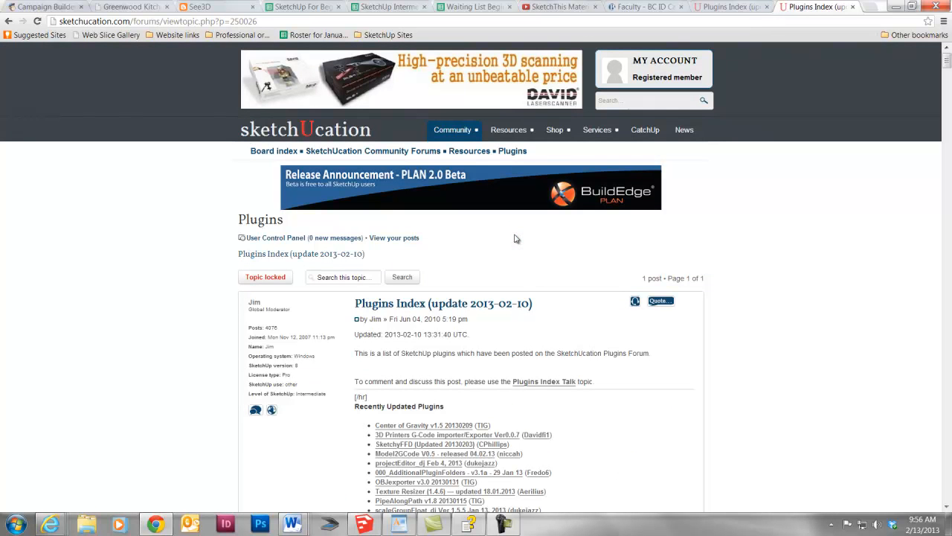
{"action": "mouse_move", "coordinate": [551, 249]}
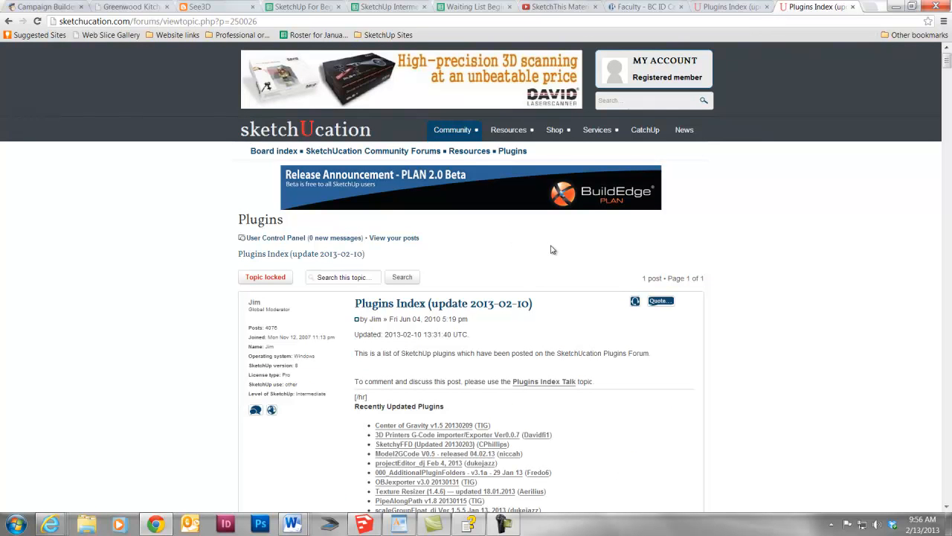
{"action": "mouse_move", "coordinate": [756, 254]}
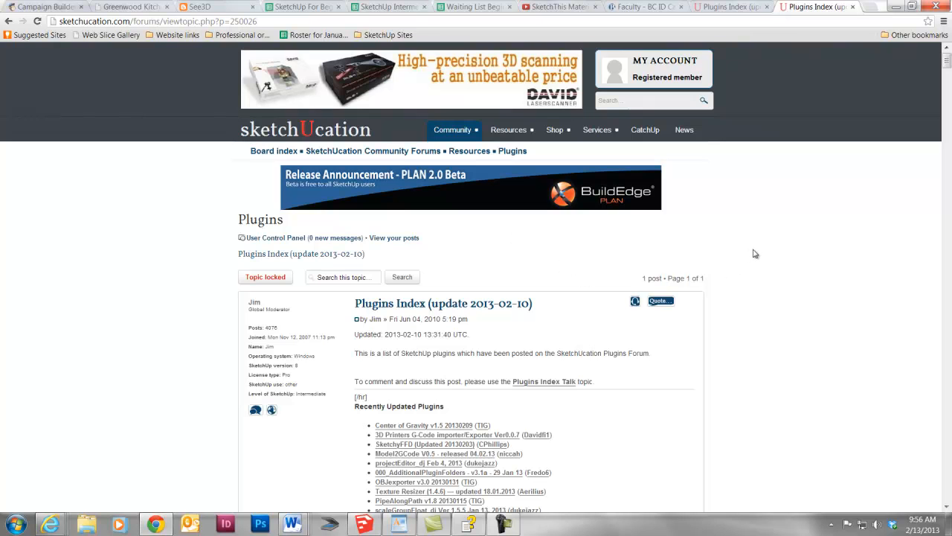
{"action": "scroll", "scroll_direction": "down", "scroll_amount": 3}
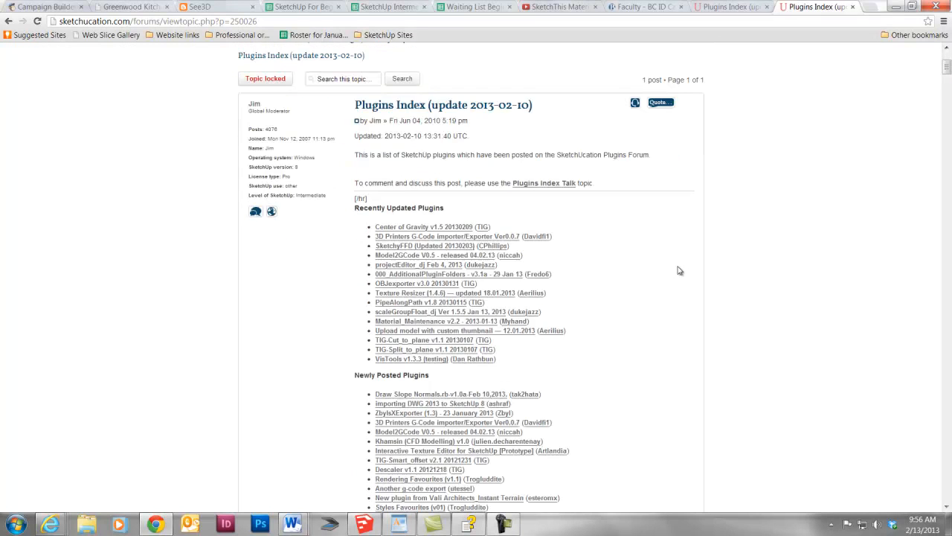
{"action": "scroll", "scroll_direction": "down", "scroll_amount": 3}
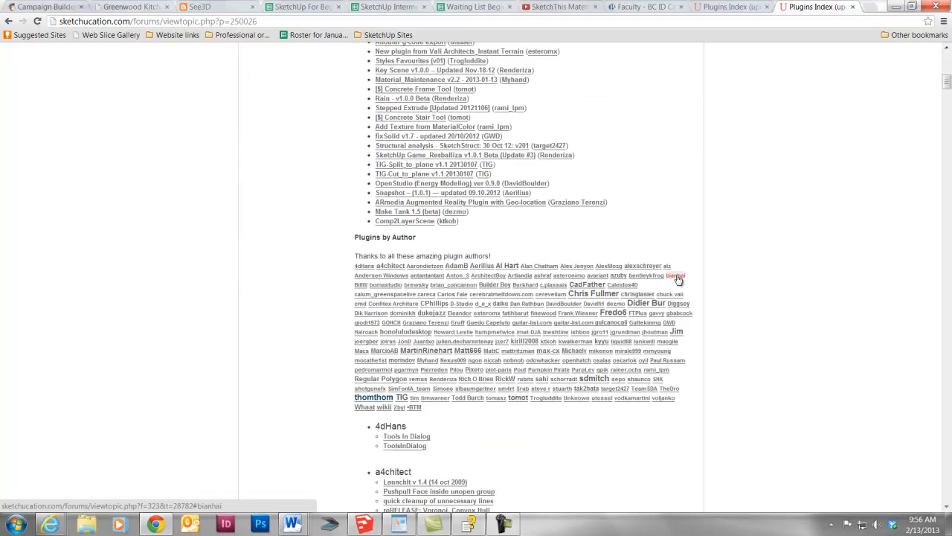
{"action": "scroll", "scroll_direction": "down", "scroll_amount": 3}
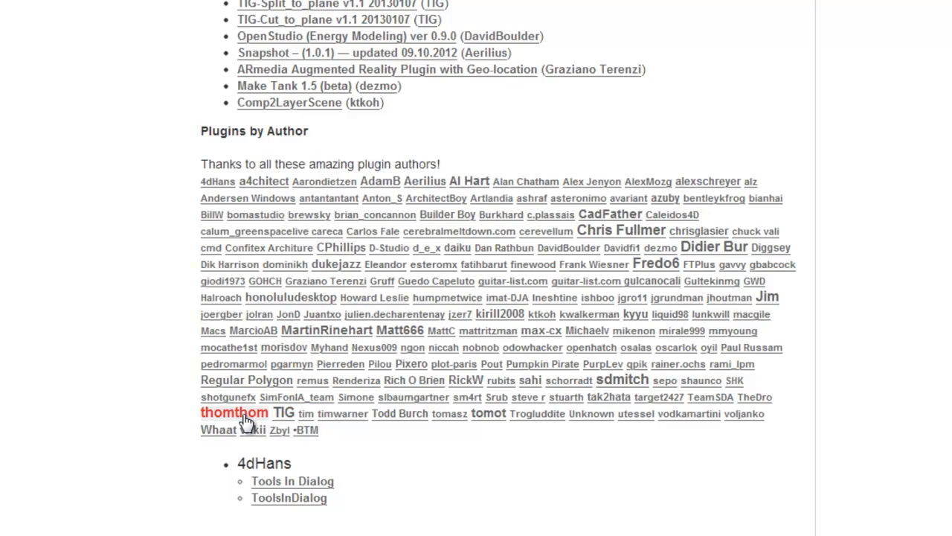
{"action": "left_click", "coordinate": [234, 413]}
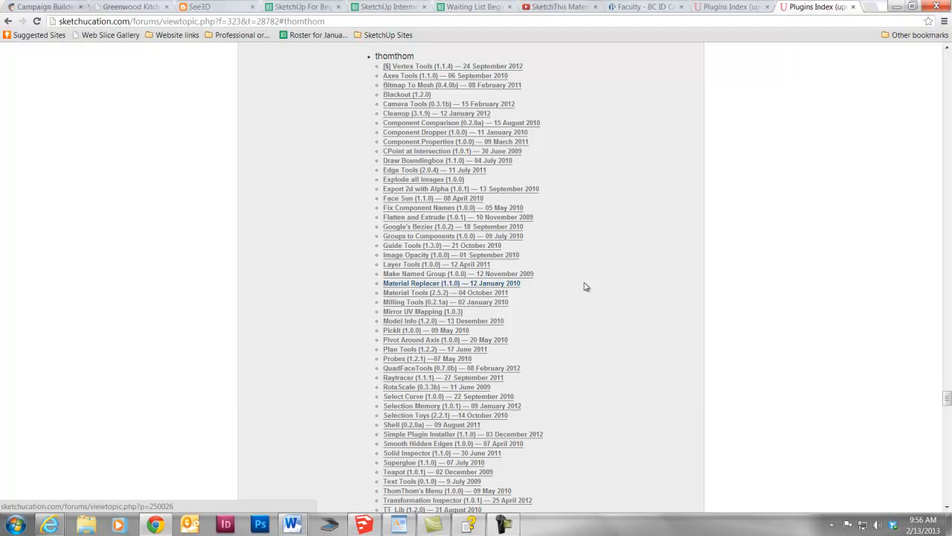
{"action": "mouse_move", "coordinate": [438, 100]}
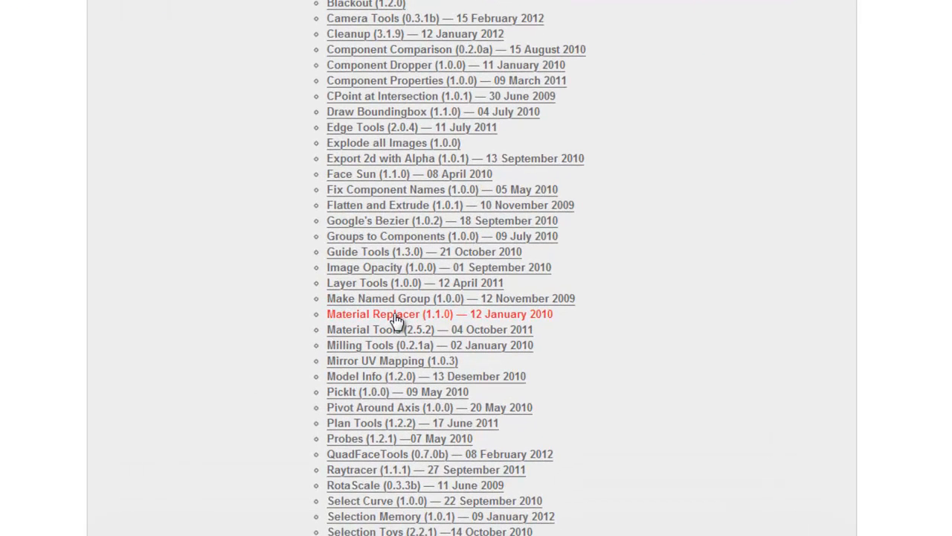
{"action": "left_click", "coordinate": [372, 314]}
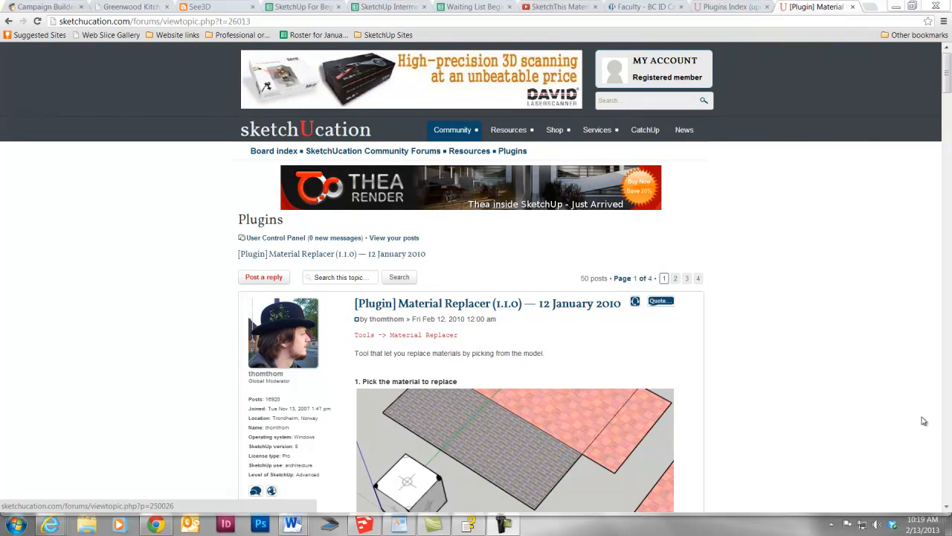
{"action": "mouse_move", "coordinate": [885, 374]}
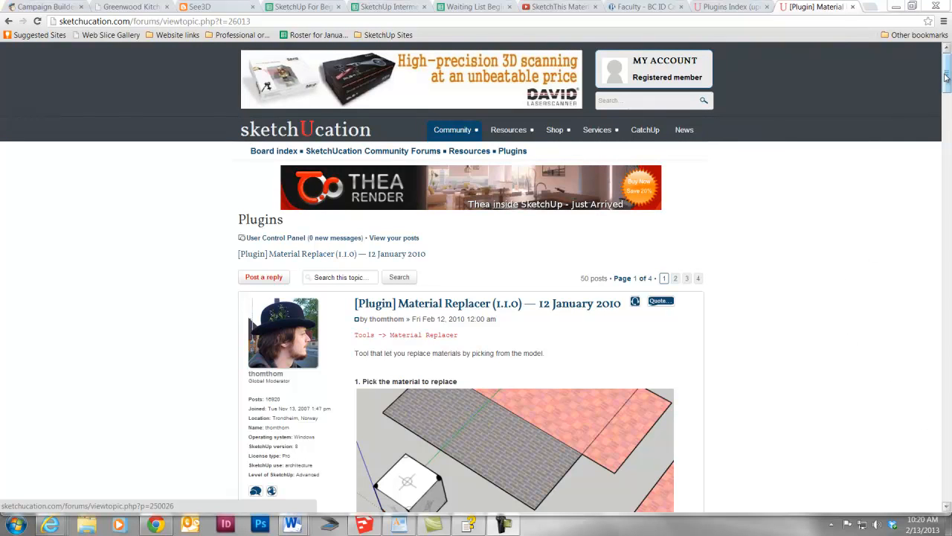
Scroll through the Material Replacer topic down to the tt_mat_replace.zip attachment
{"action": "scroll", "scroll_direction": "down", "scroll_amount": 3}
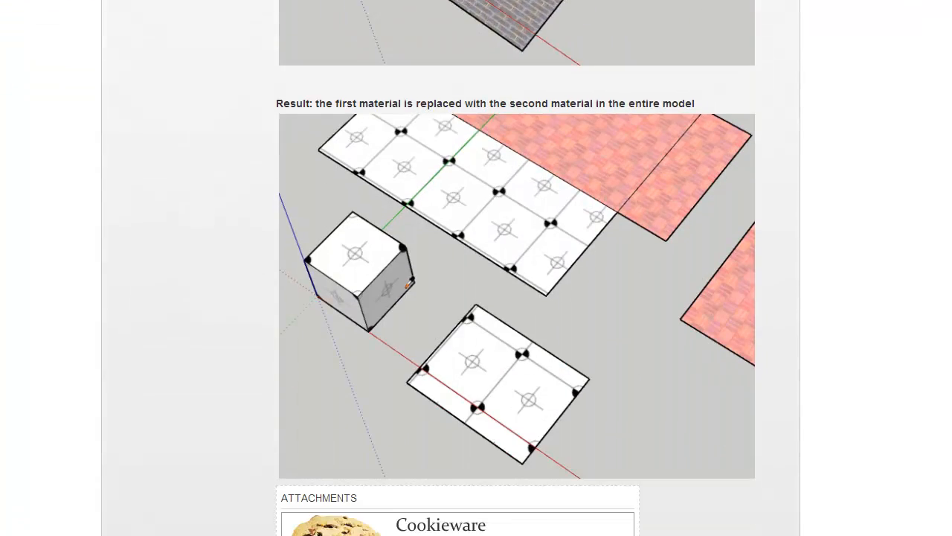
{"action": "scroll", "scroll_direction": "down", "scroll_amount": 3}
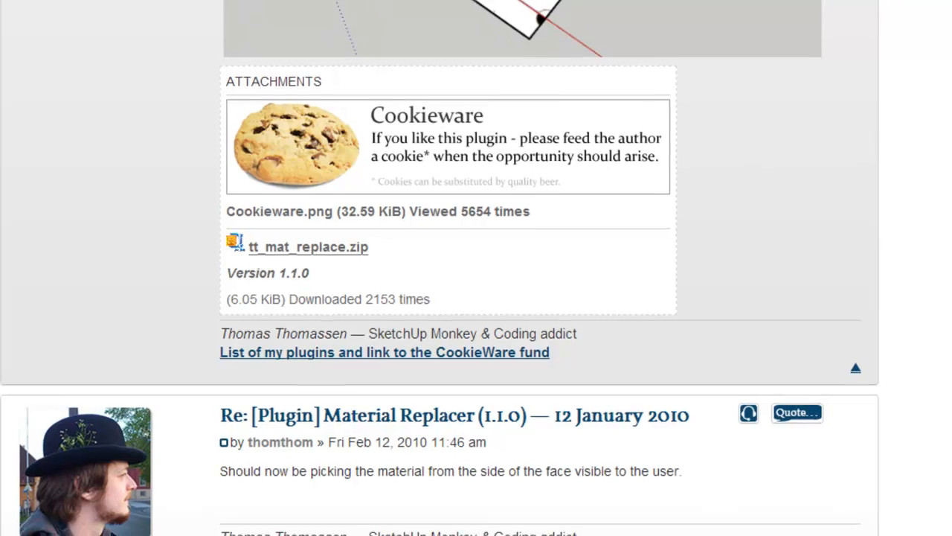
{"action": "scroll", "scroll_direction": "down", "scroll_amount": 3}
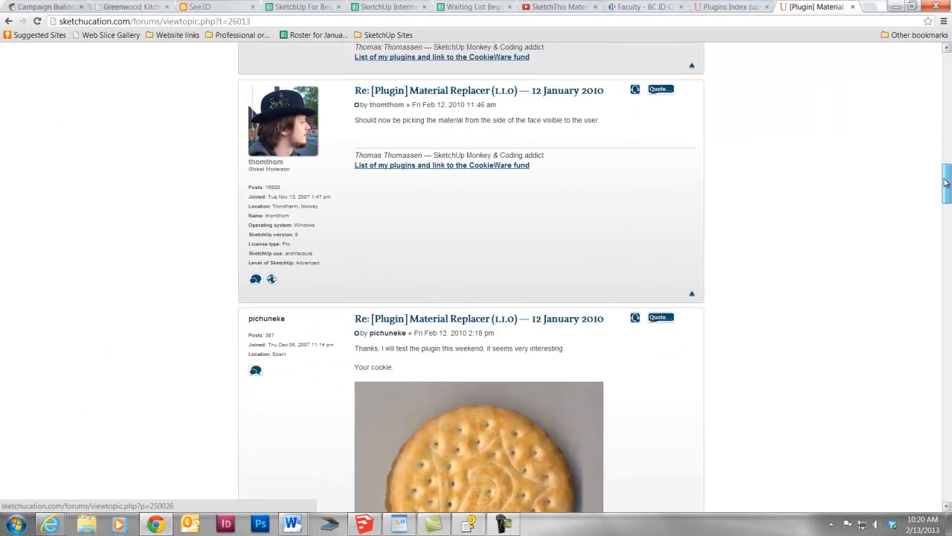
{"action": "scroll", "scroll_direction": "down", "scroll_amount": 3}
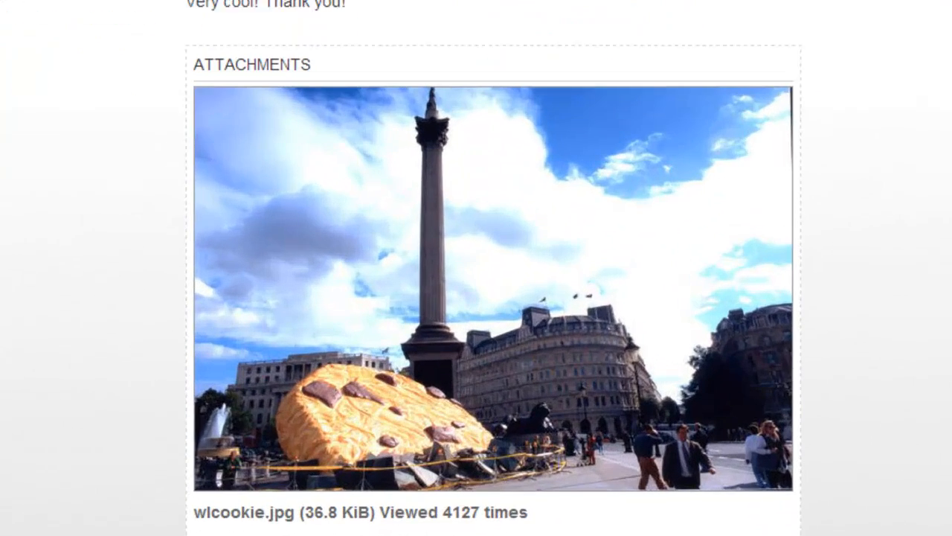
{"action": "scroll", "scroll_direction": "down", "scroll_amount": 3}
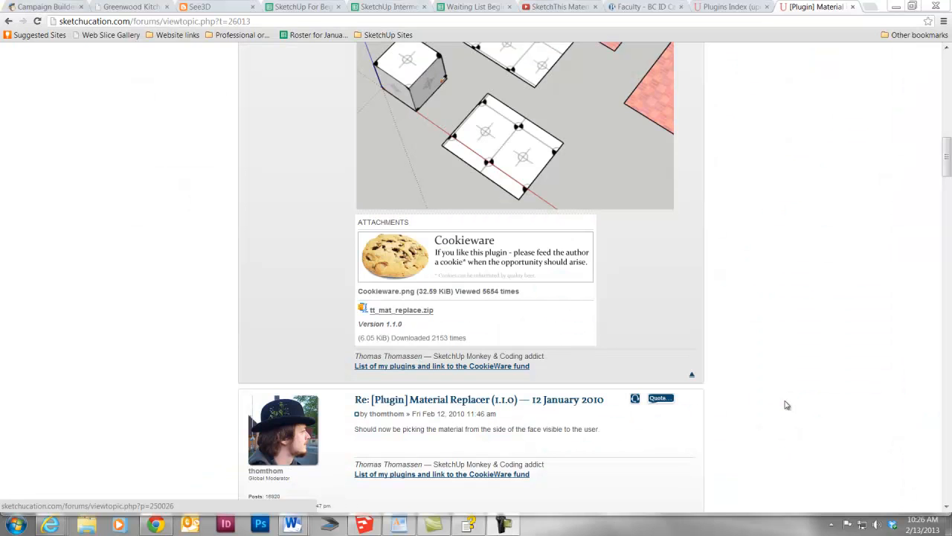
{"action": "mouse_move", "coordinate": [481, 336]}
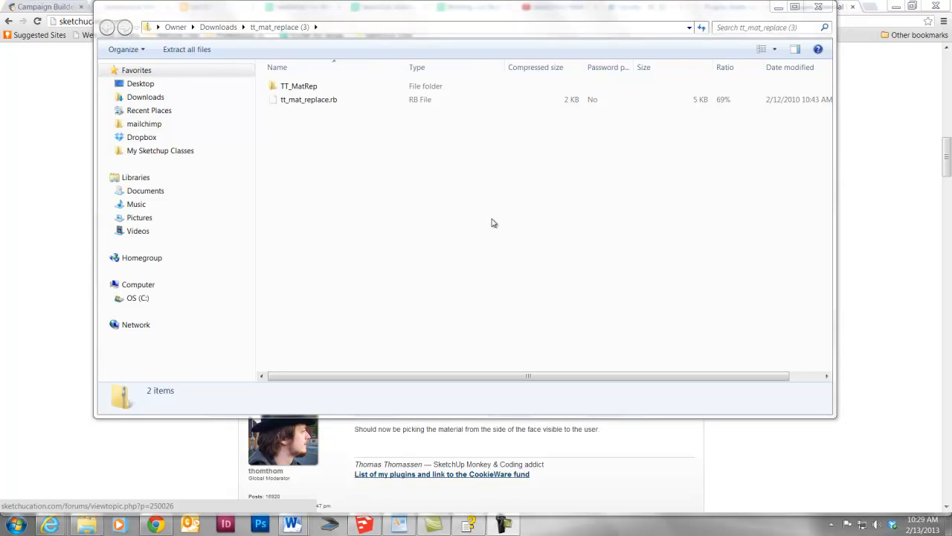
{"action": "mouse_move", "coordinate": [490, 224]}
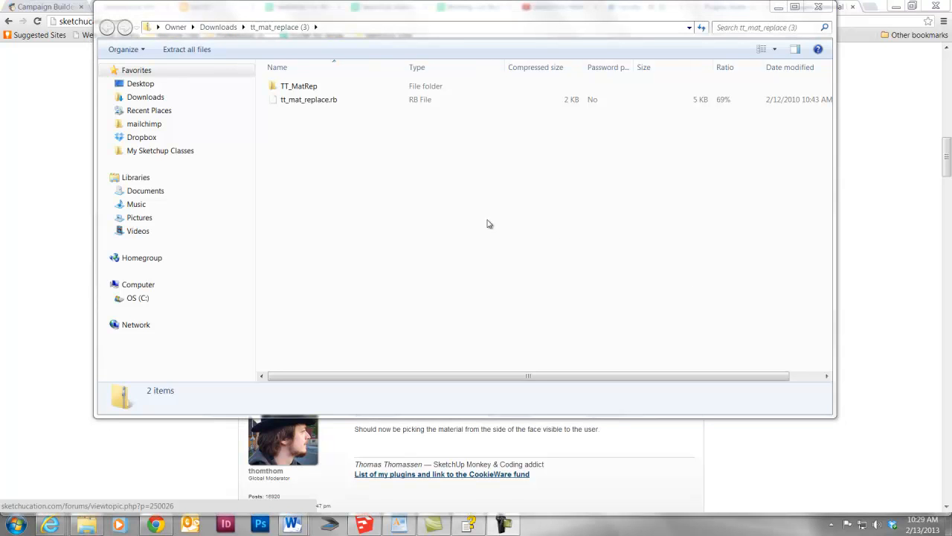
{"action": "mouse_move", "coordinate": [186, 49]}
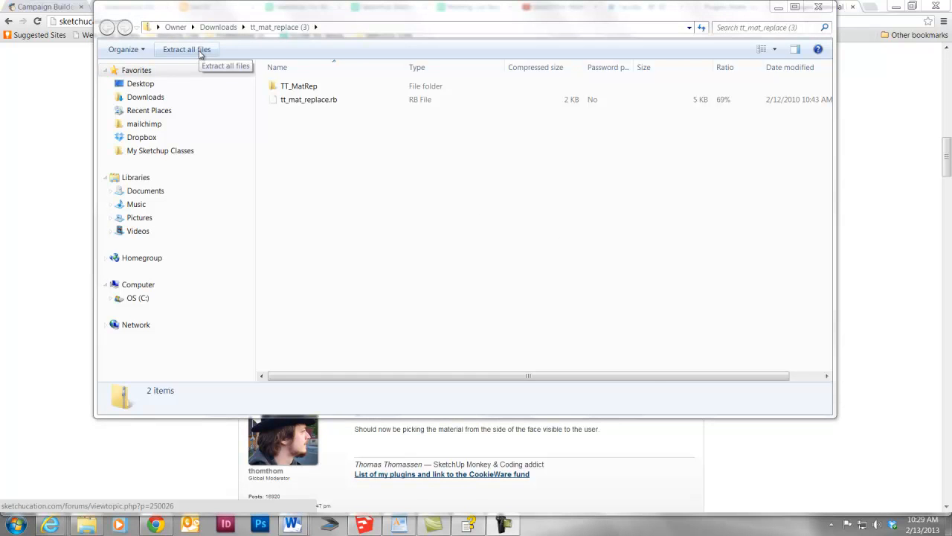
Set the extraction destination to C:\Program Files (x86)\Google\Google SketchUp 8\Plugins
{"action": "left_click", "coordinate": [186, 49]}
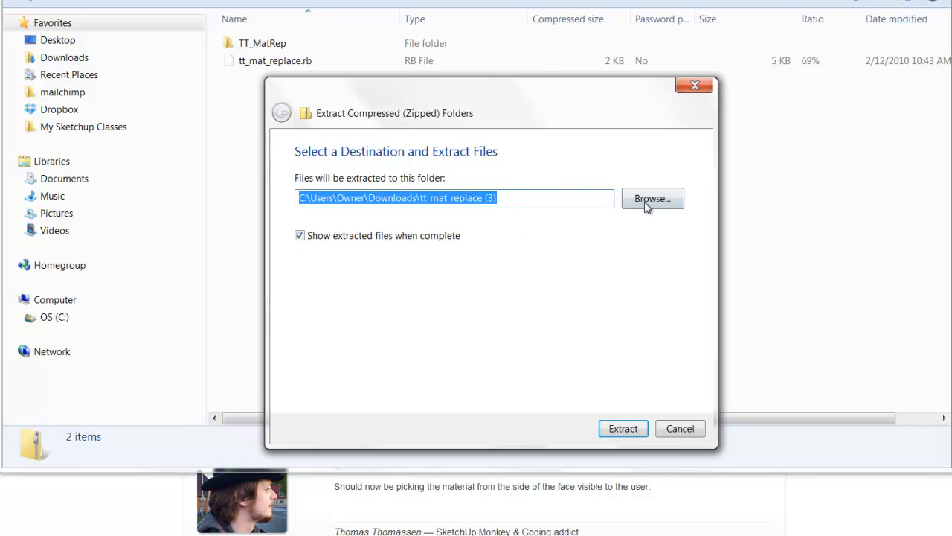
{"action": "left_click", "coordinate": [651, 198]}
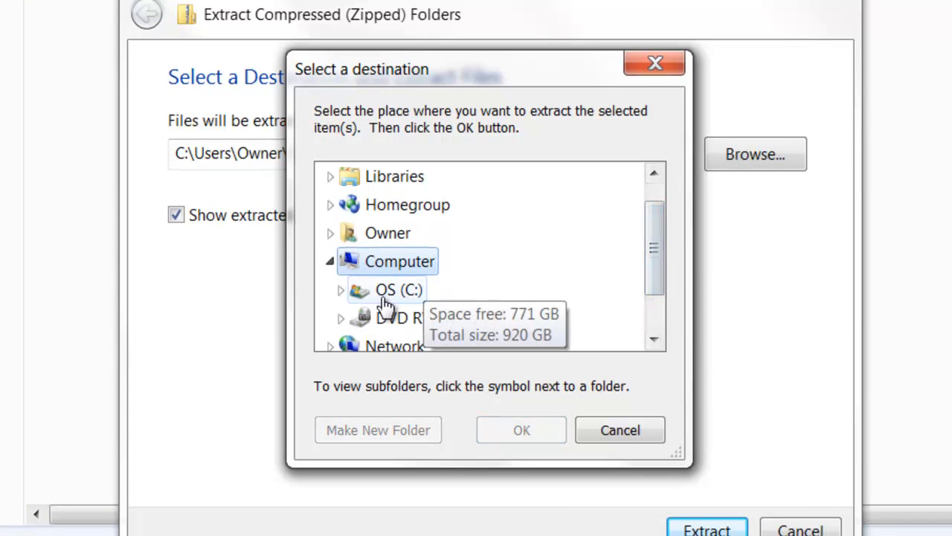
{"action": "left_click", "coordinate": [399, 290]}
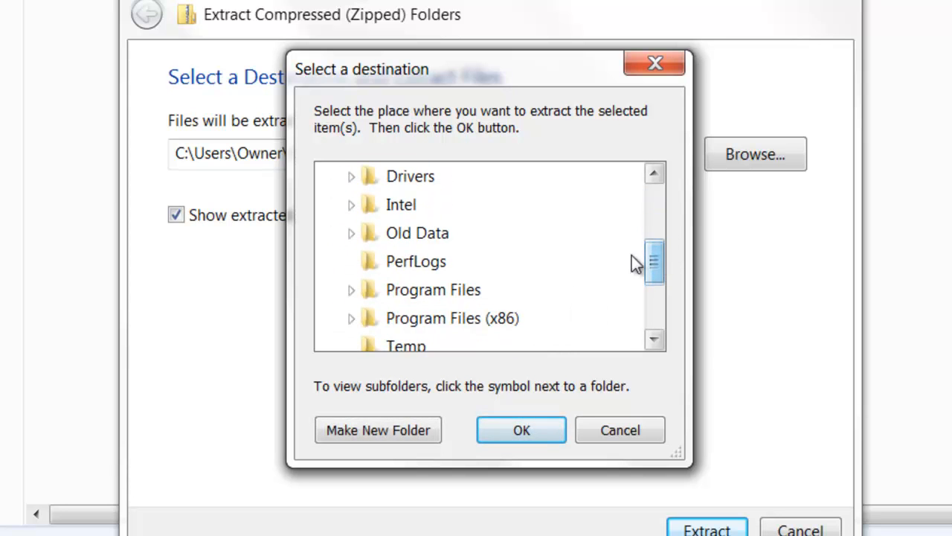
{"action": "left_click", "coordinate": [352, 289]}
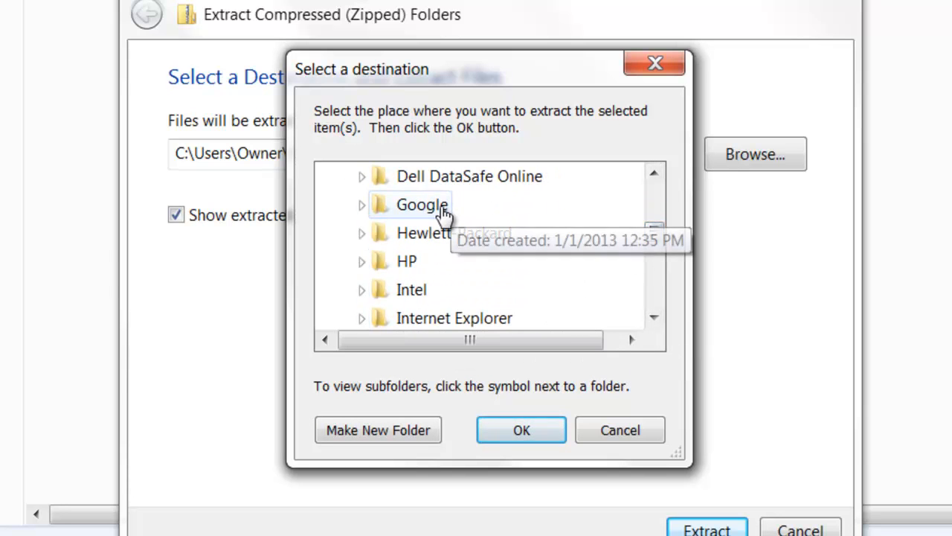
{"action": "left_click", "coordinate": [361, 204]}
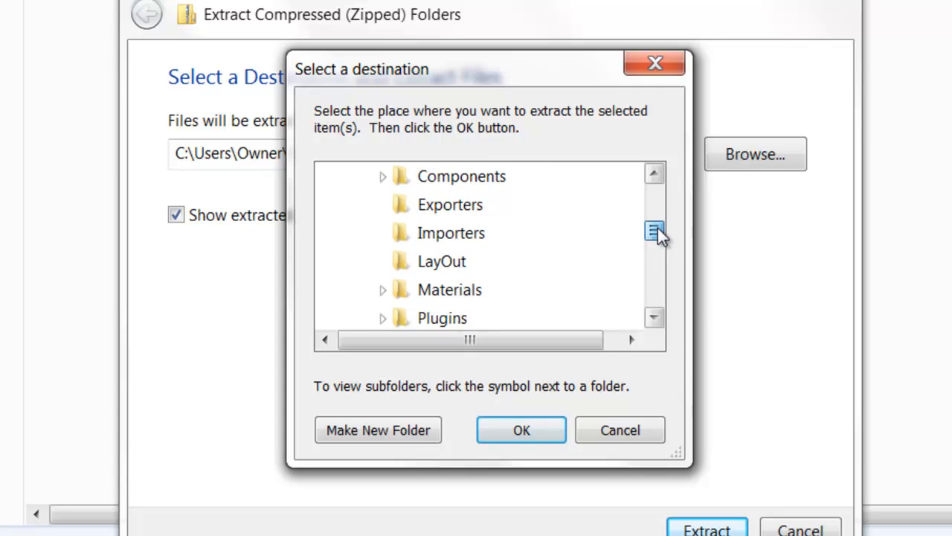
{"action": "scroll", "scroll_direction": "down", "scroll_amount": 3}
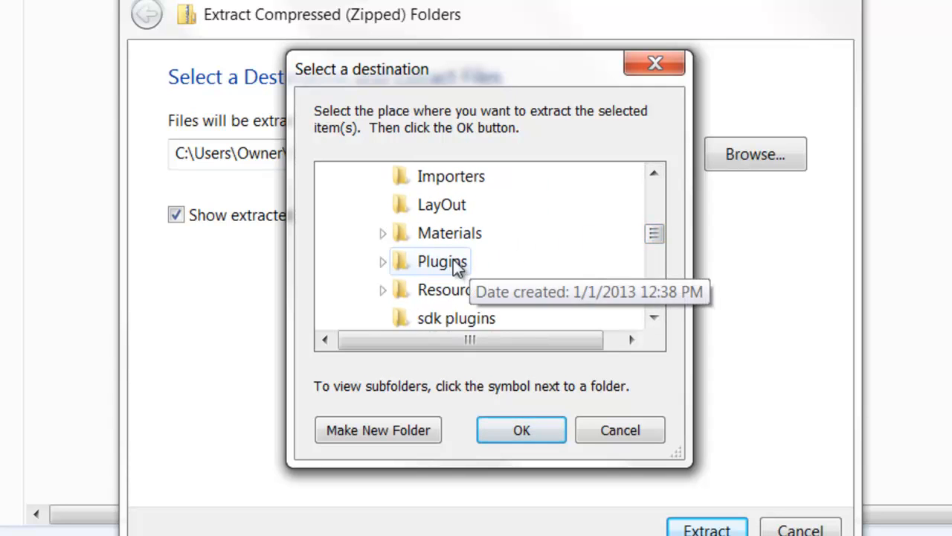
{"action": "left_click", "coordinate": [383, 261]}
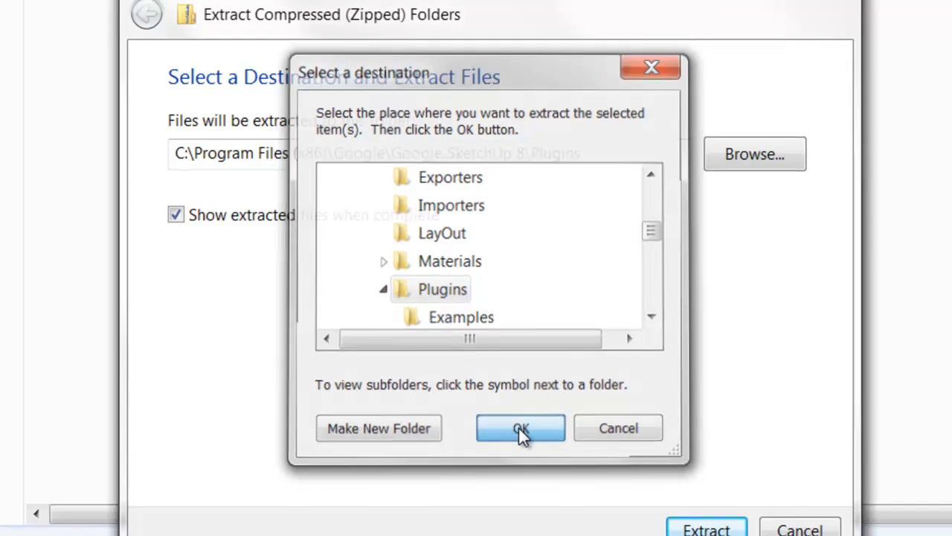
{"action": "left_click", "coordinate": [520, 427]}
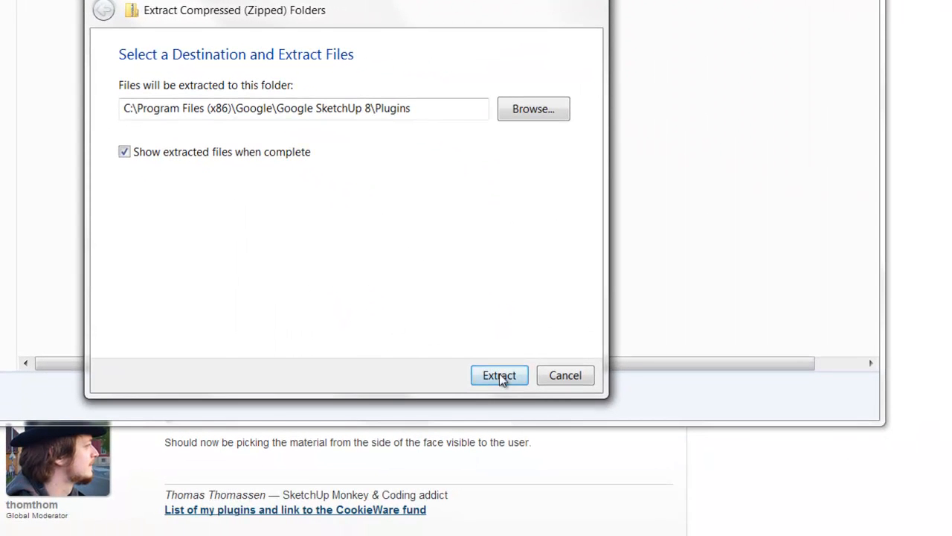
Extract the plugin files into the Plugins folder
{"action": "left_click", "coordinate": [499, 375]}
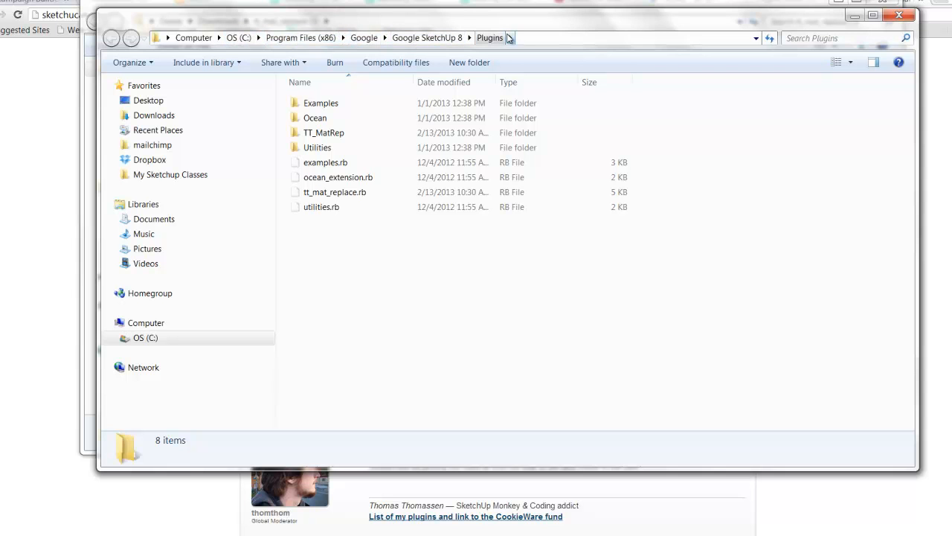
{"action": "mouse_move", "coordinate": [323, 132]}
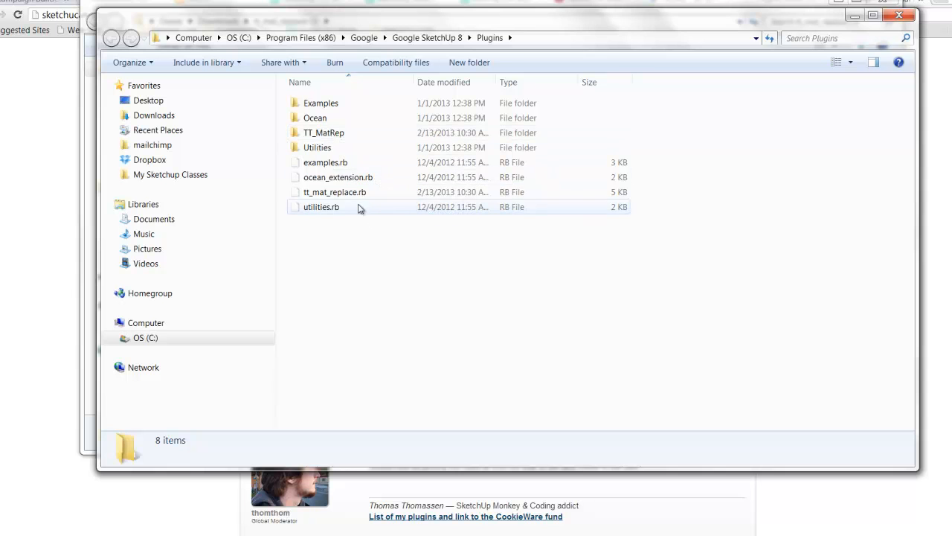
{"action": "mouse_move", "coordinate": [335, 192]}
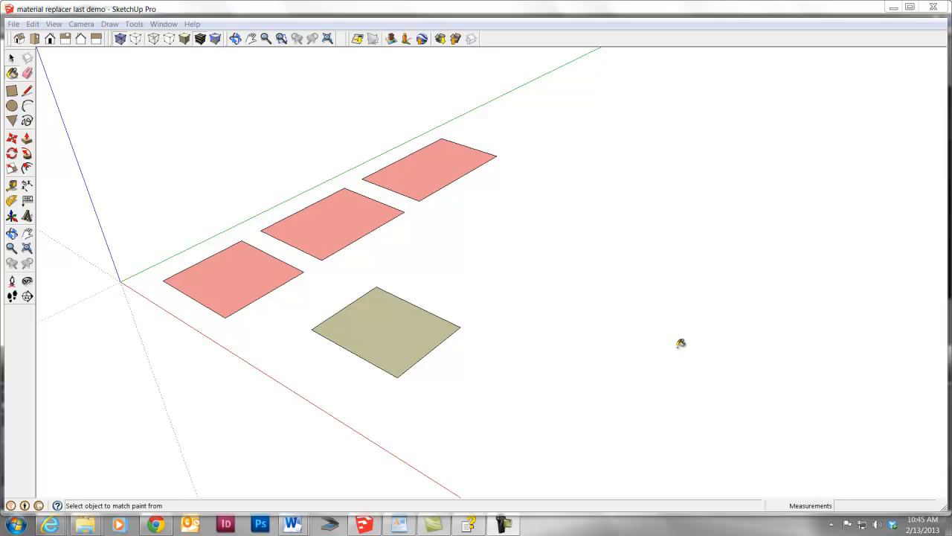
{"action": "mouse_move", "coordinate": [285, 136]}
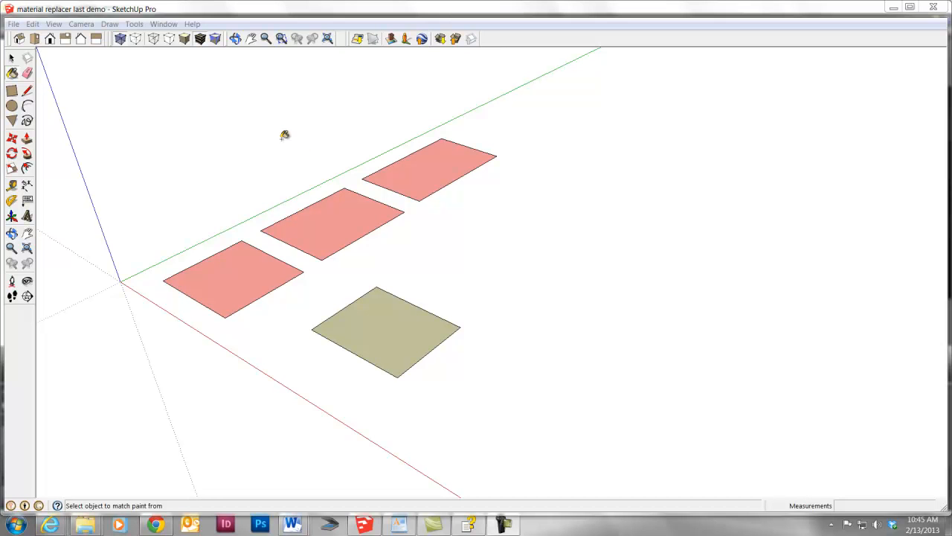
Use Material Replacer to swap the pink squares' material for the sampled tan
{"action": "left_click", "coordinate": [134, 24]}
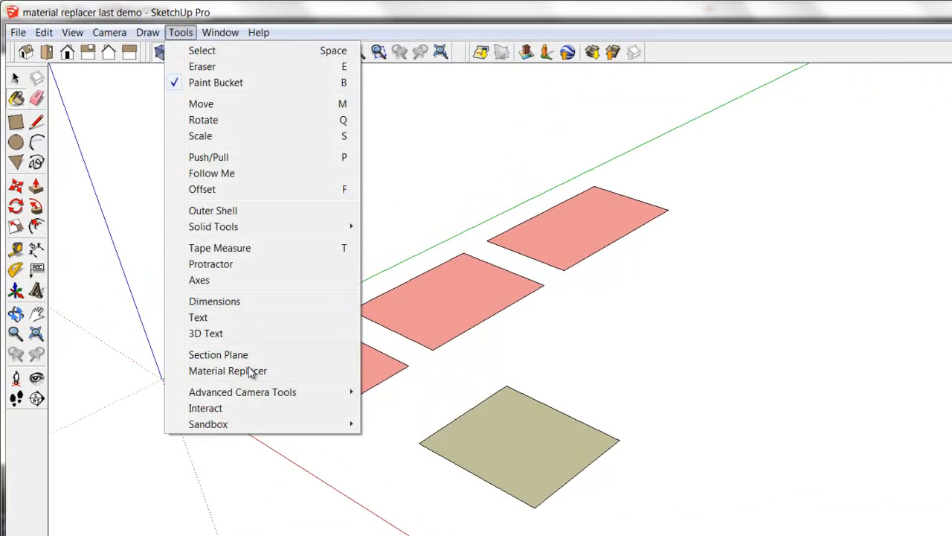
{"action": "left_click", "coordinate": [228, 370]}
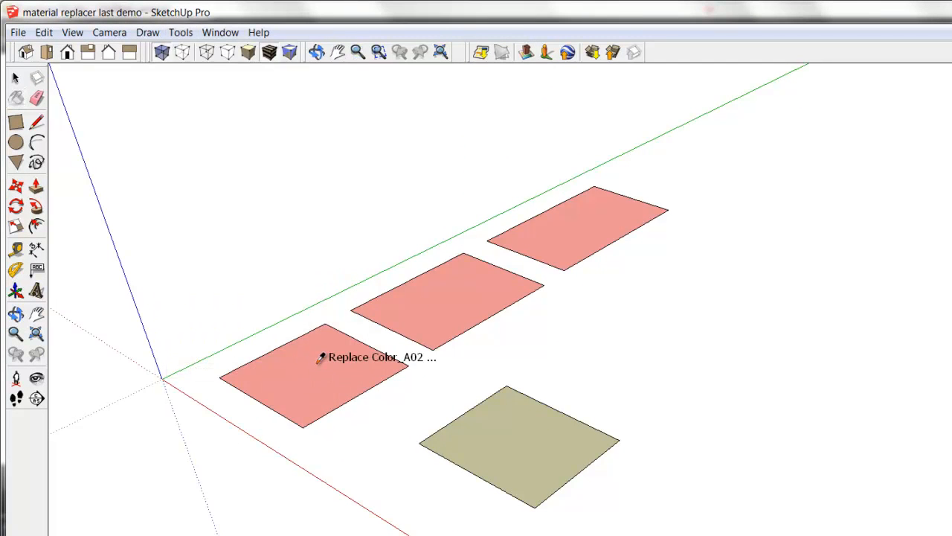
{"action": "left_click", "coordinate": [521, 443]}
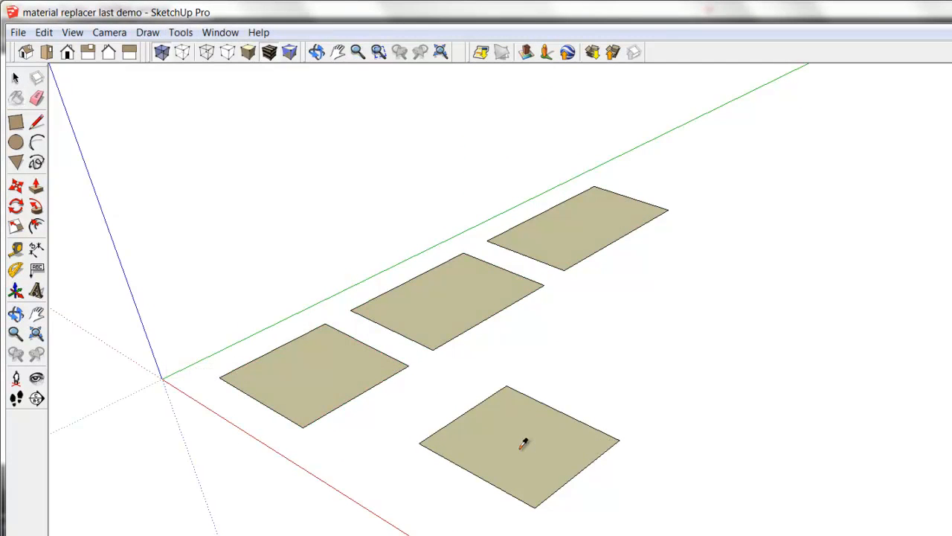
{"action": "mouse_move", "coordinate": [521, 443]}
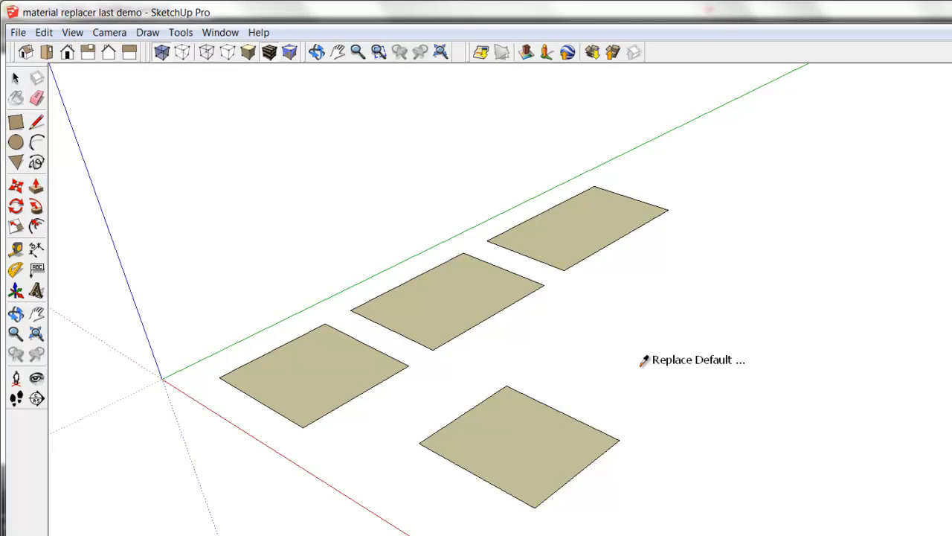